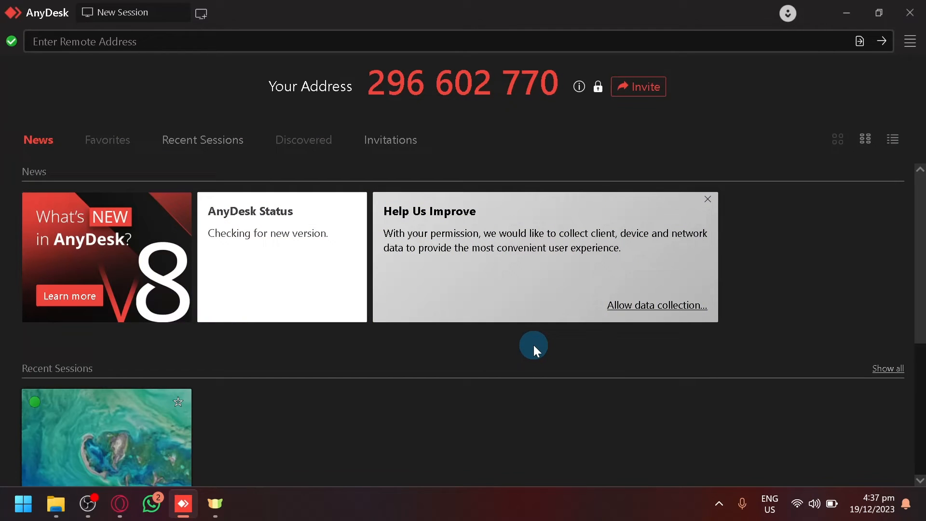
mouse_move(604, 381)
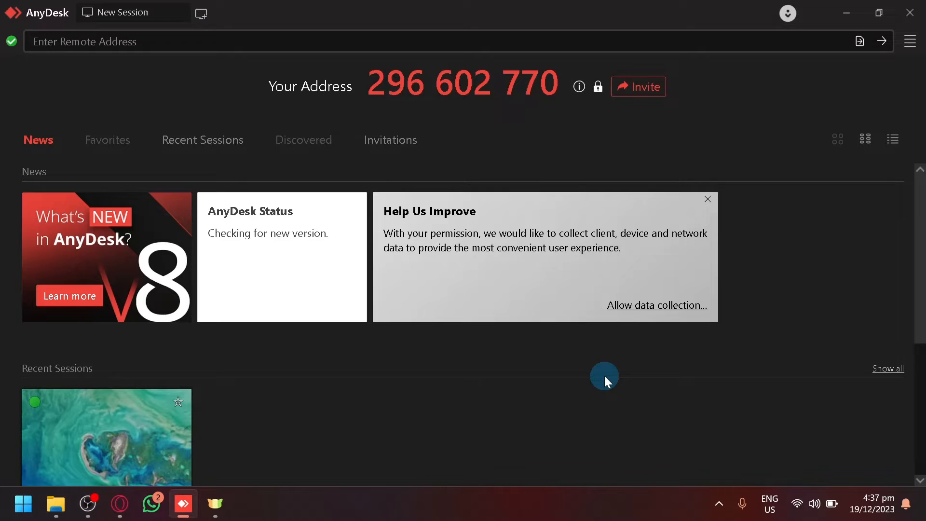
mouse_move(574, 374)
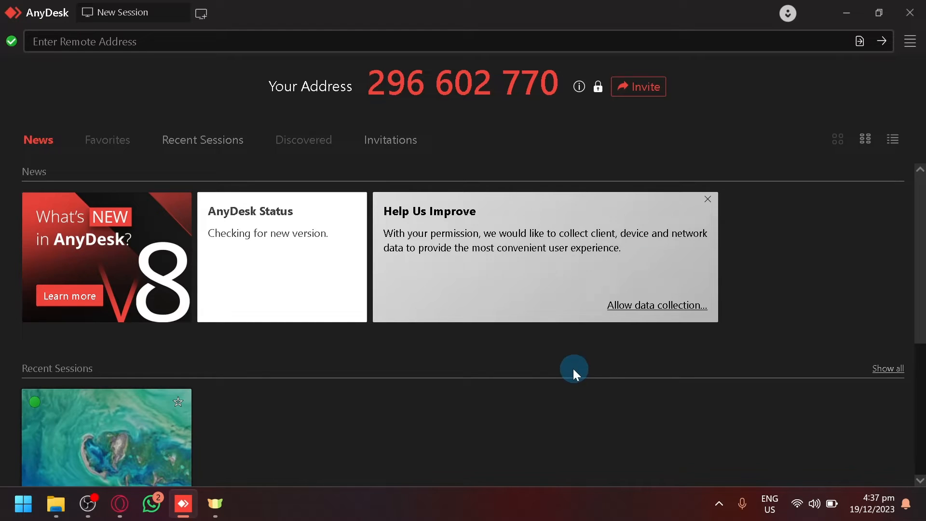
mouse_move(556, 369)
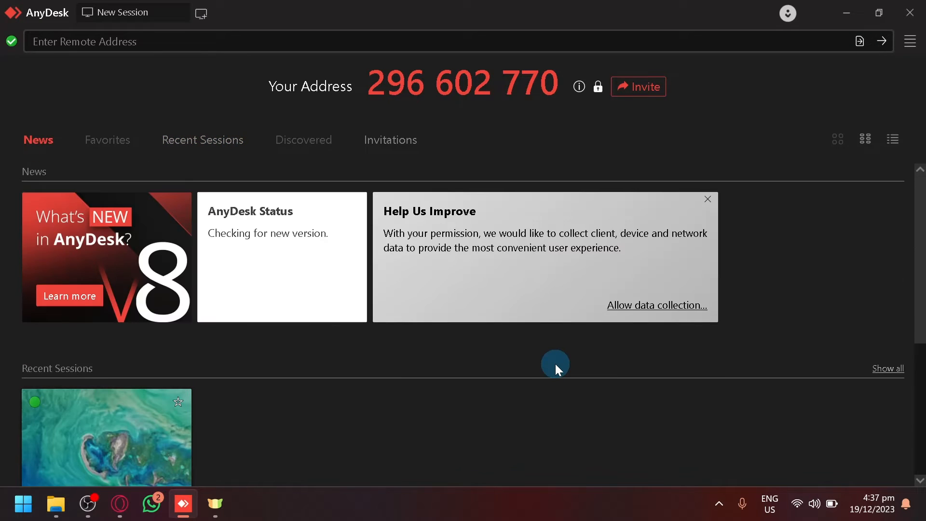
mouse_move(347, 459)
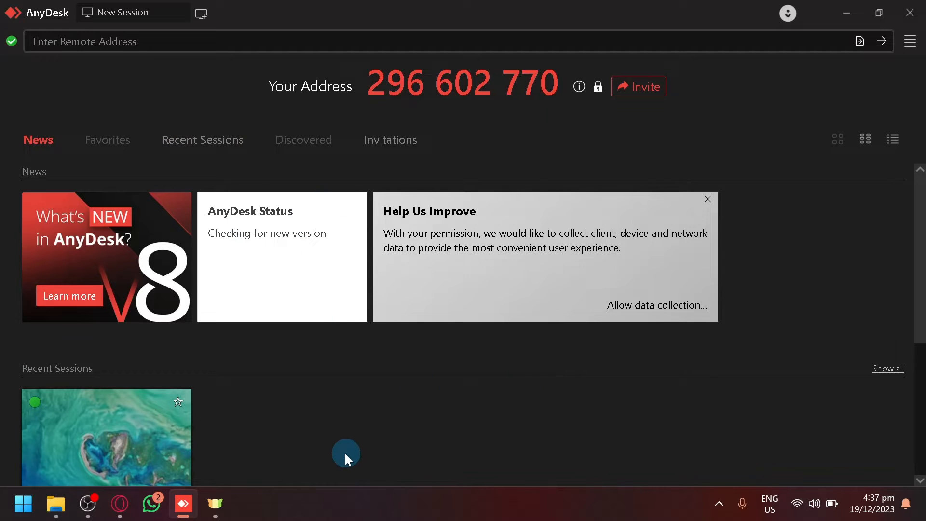
mouse_move(242, 409)
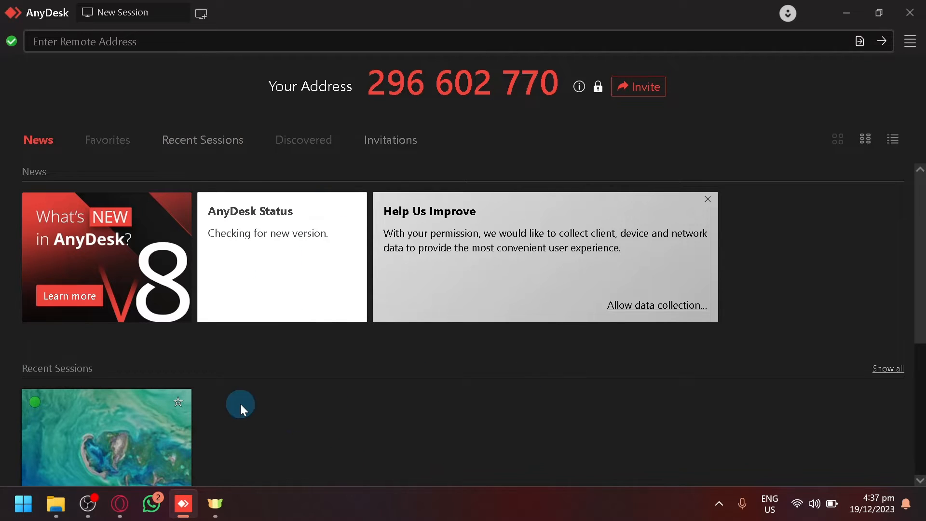
mouse_move(468, 88)
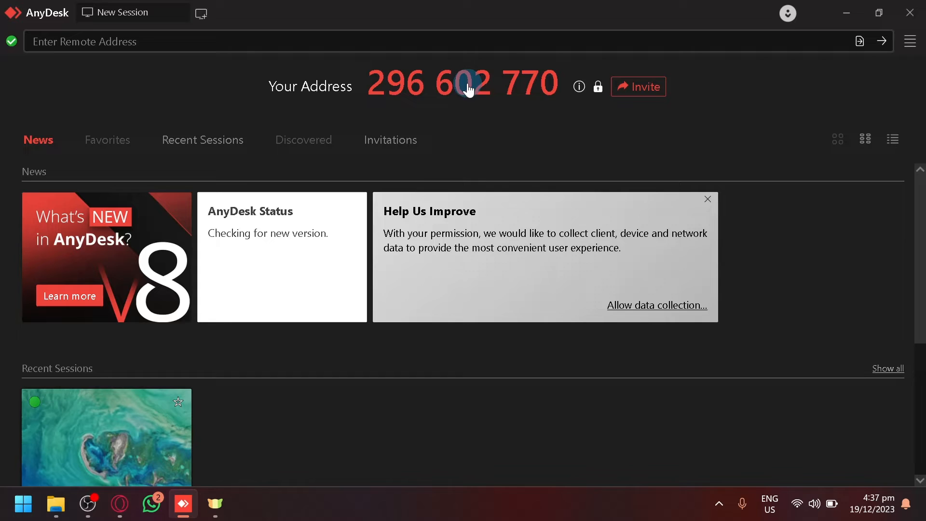
mouse_move(396, 92)
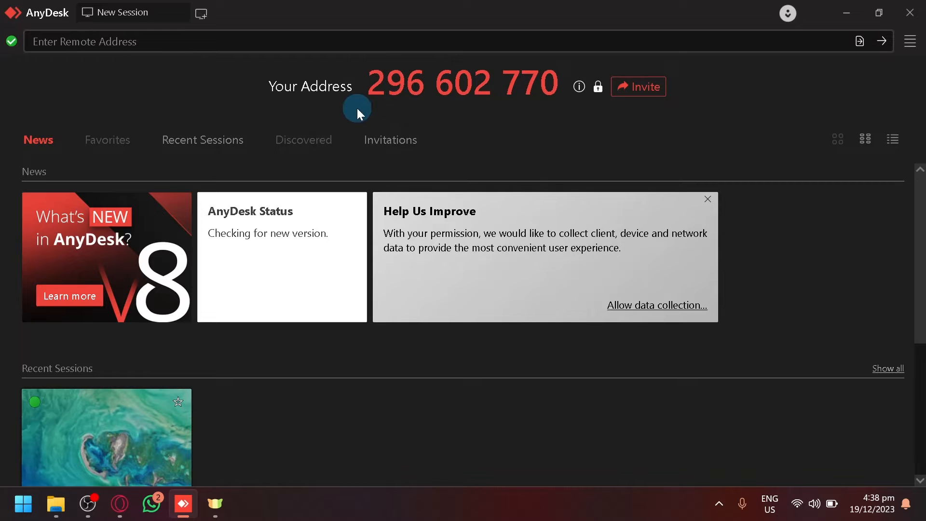
mouse_move(382, 116)
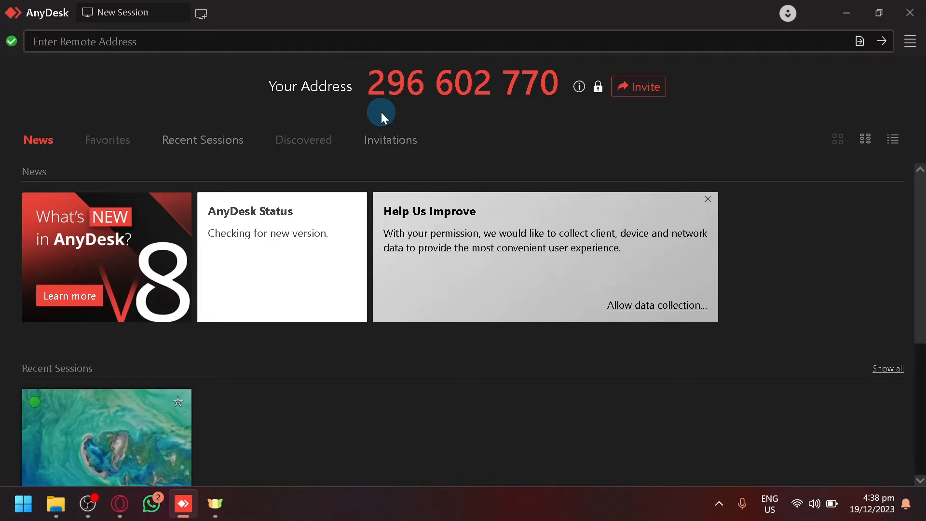
mouse_move(428, 77)
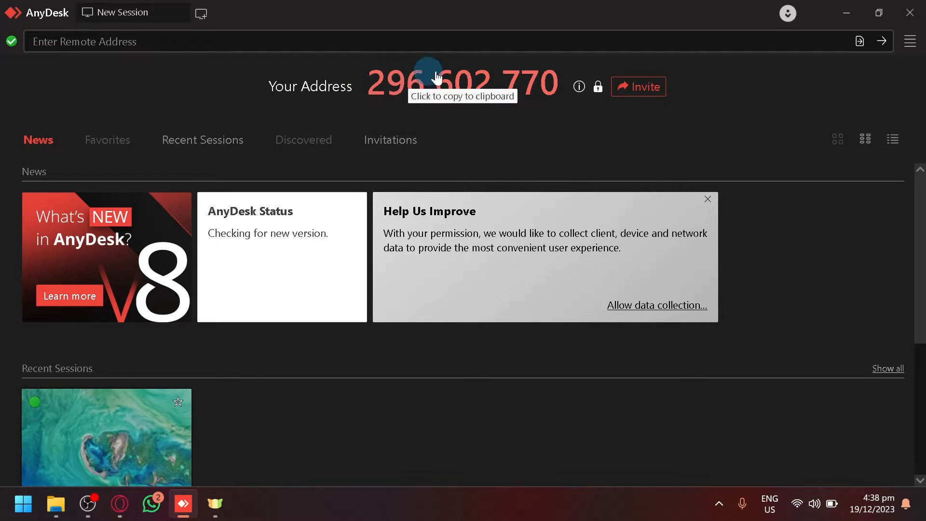
mouse_move(95, 48)
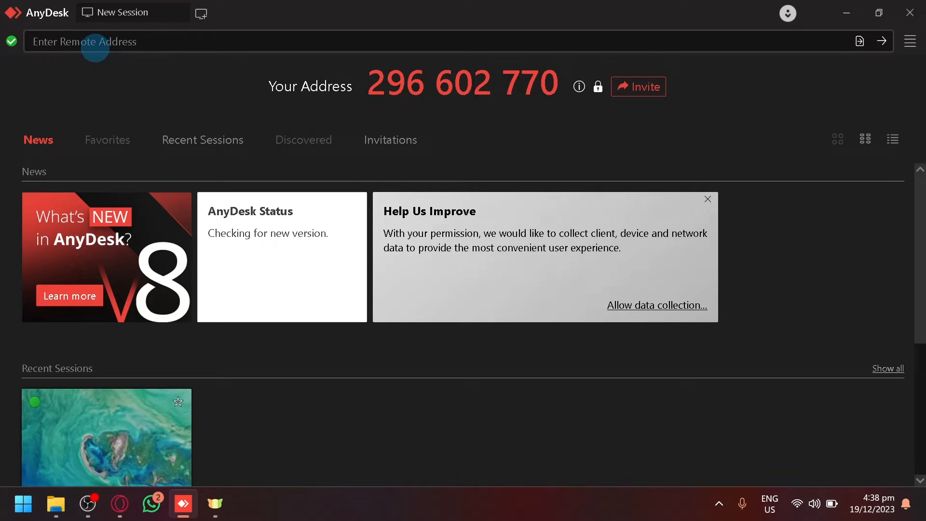
mouse_move(70, 72)
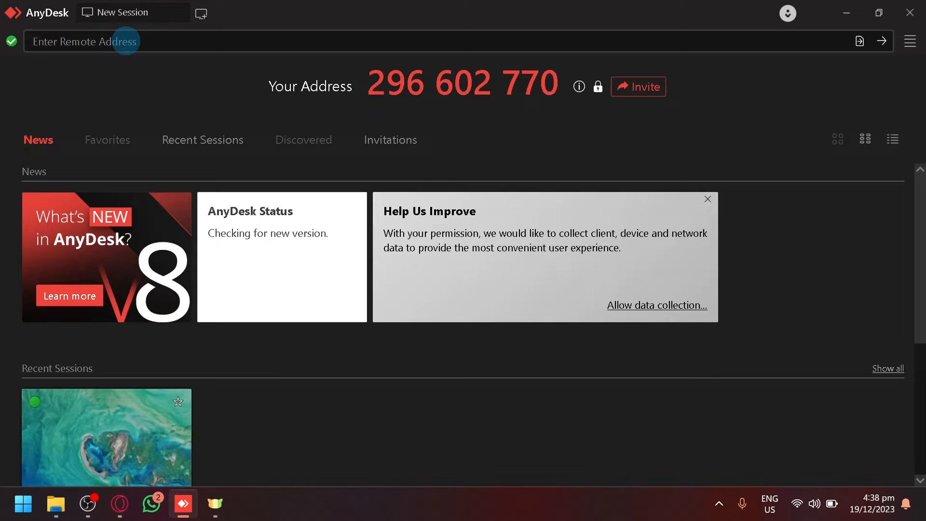
mouse_move(127, 72)
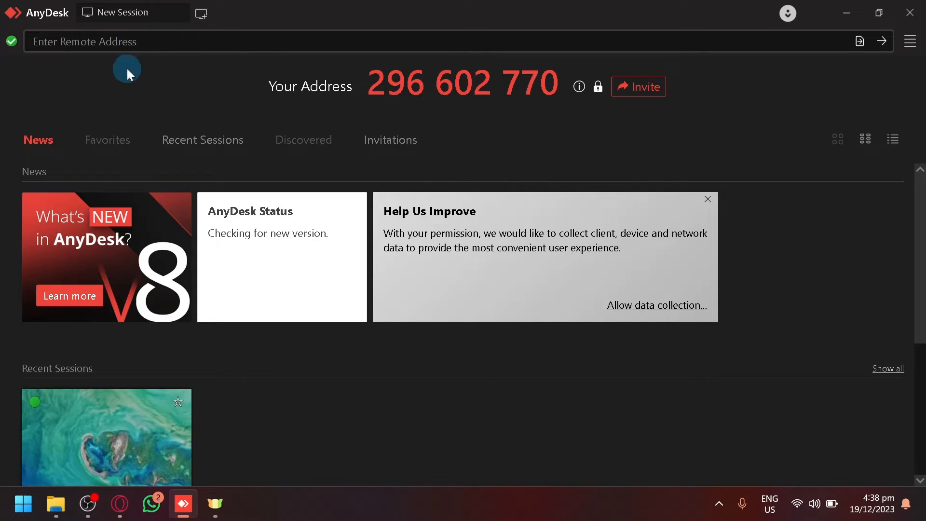
mouse_move(257, 172)
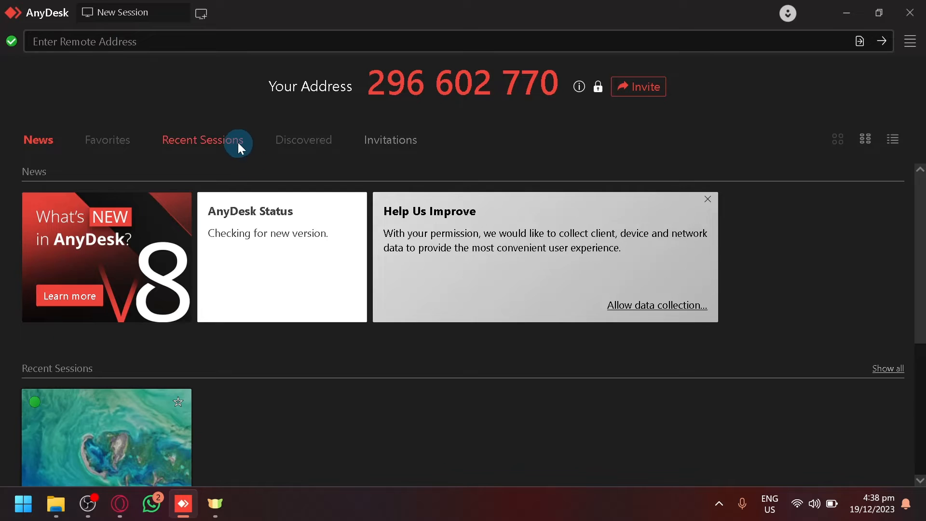
mouse_move(389, 138)
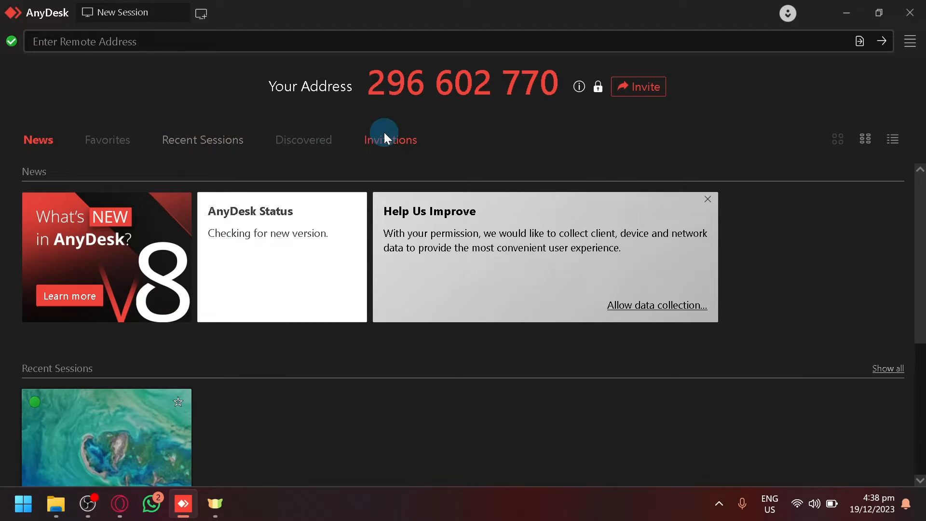
Review the incoming connection request card with its countdown in the Invitations tab and let it expire.
left_click(392, 140)
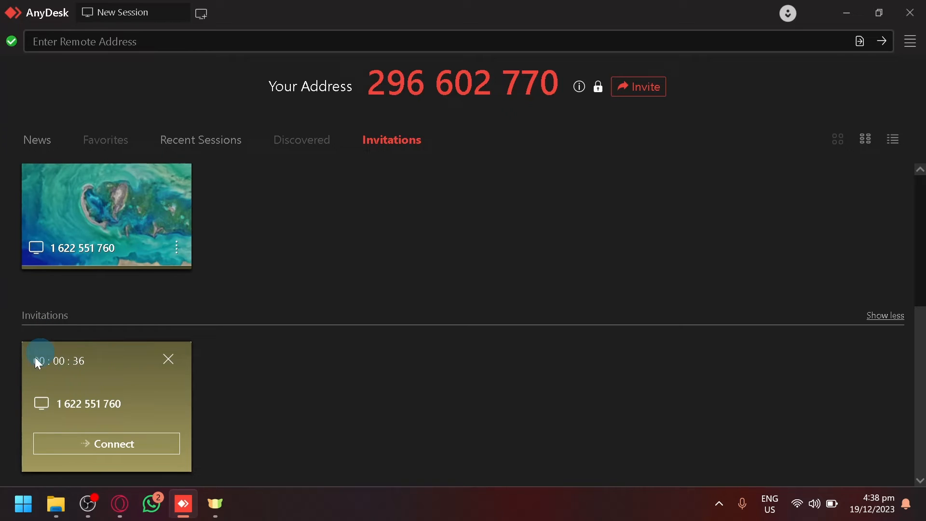
mouse_move(168, 410)
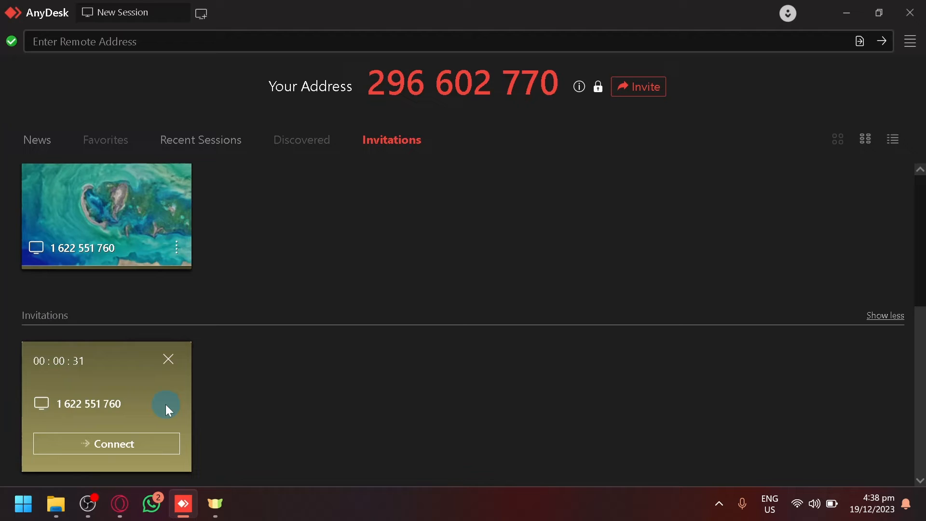
mouse_move(869, 359)
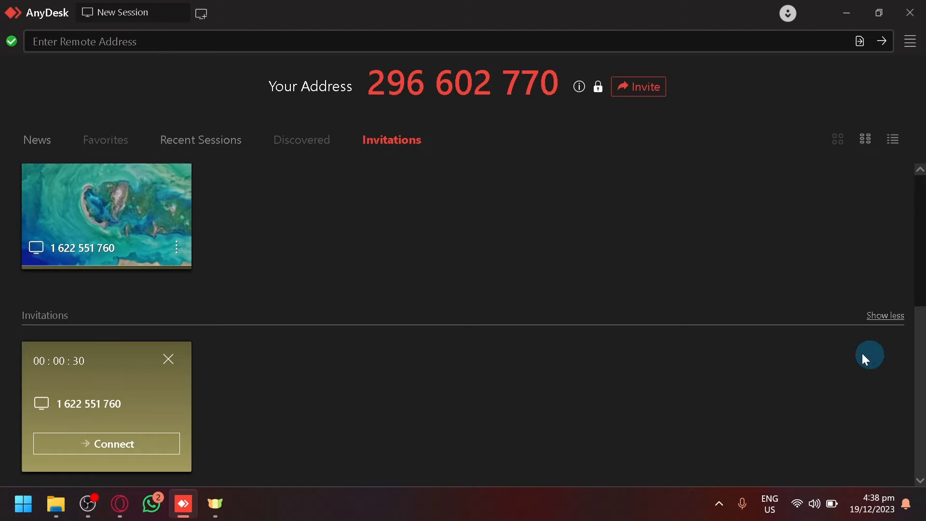
mouse_move(884, 394)
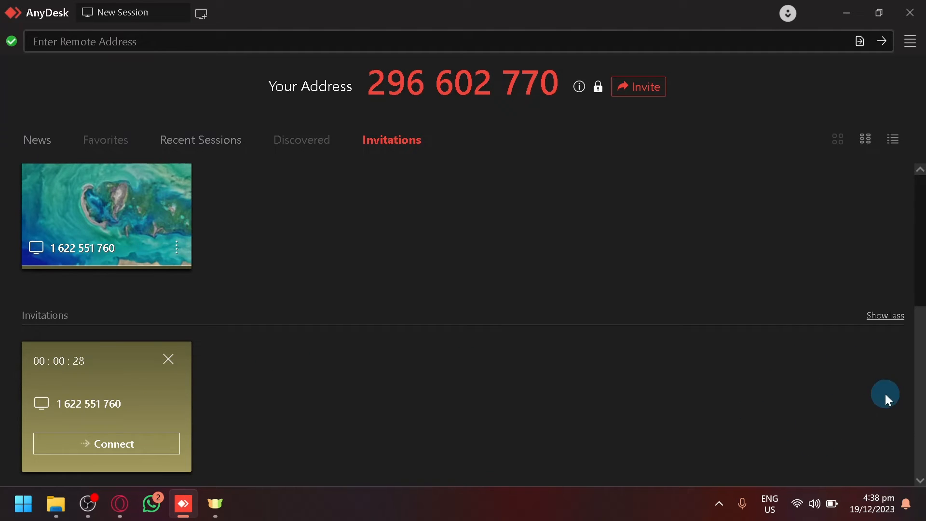
mouse_move(2, 338)
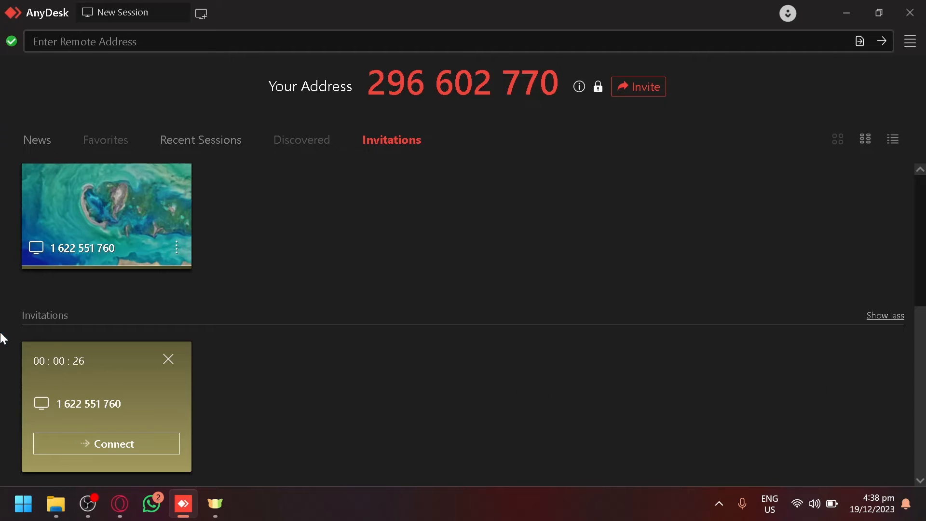
left_click(201, 140)
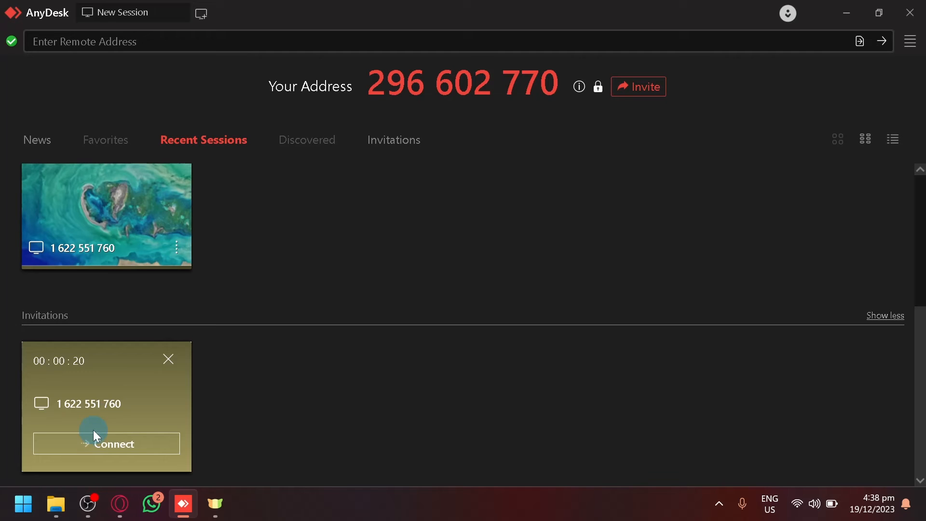
mouse_move(74, 370)
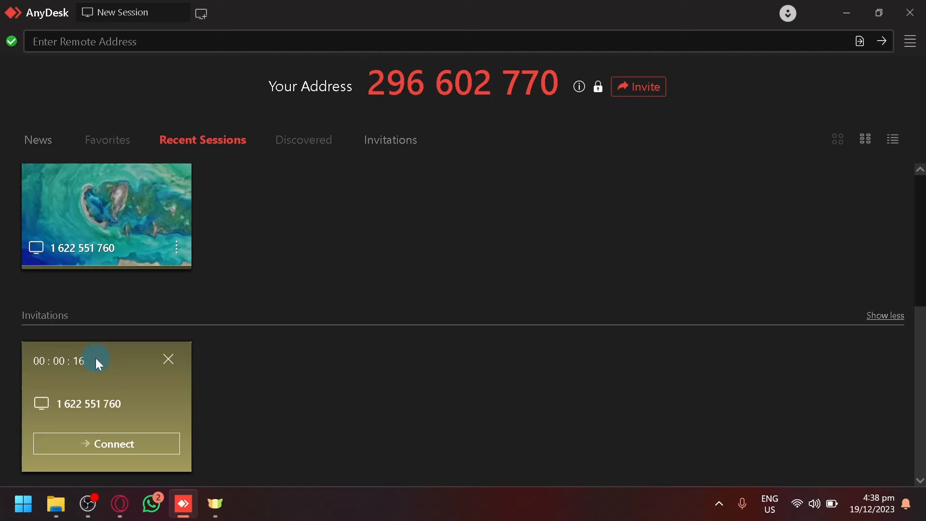
mouse_move(86, 395)
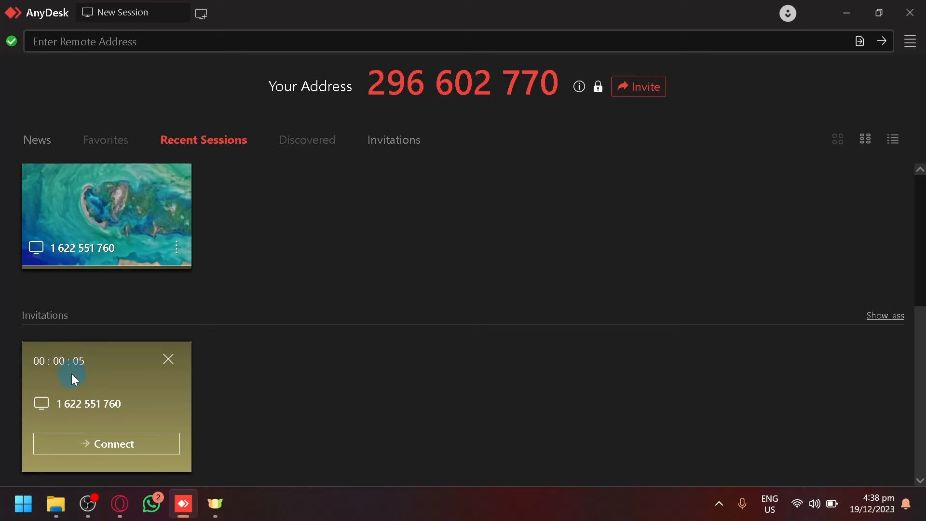
mouse_move(168, 359)
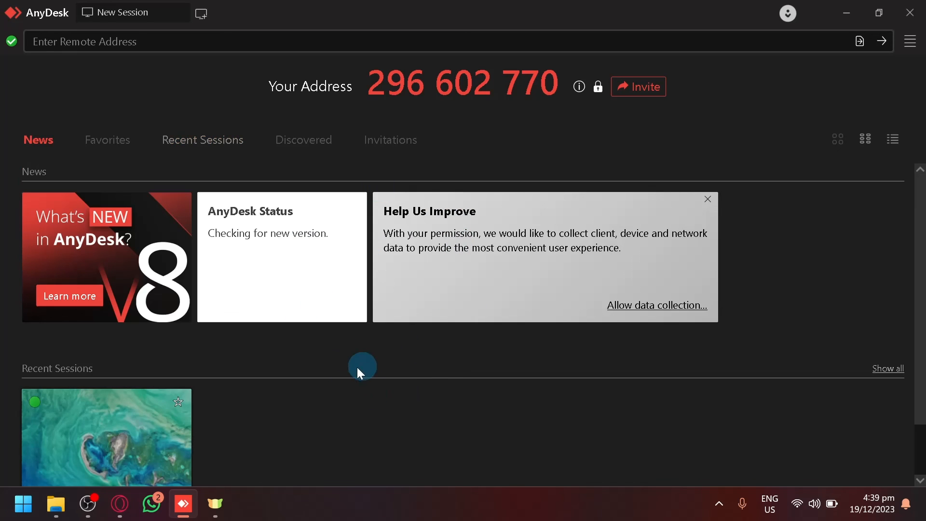
mouse_move(104, 420)
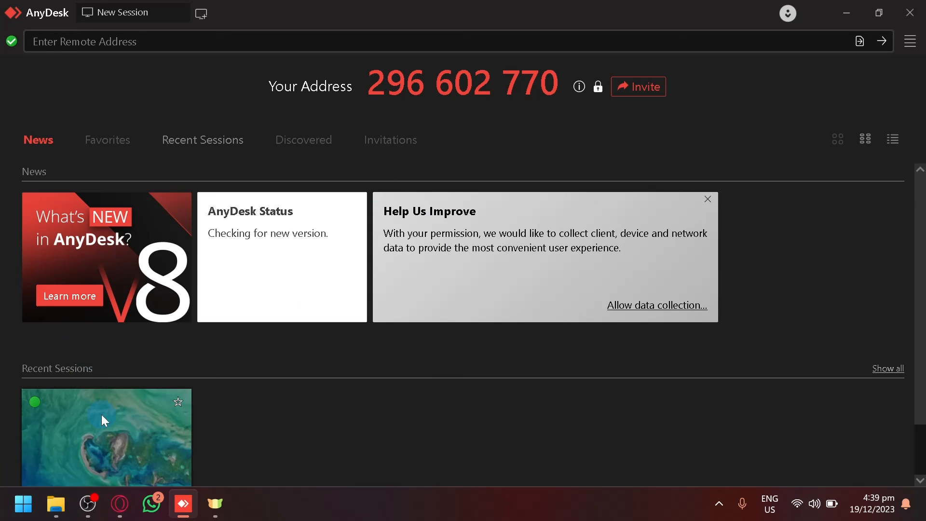